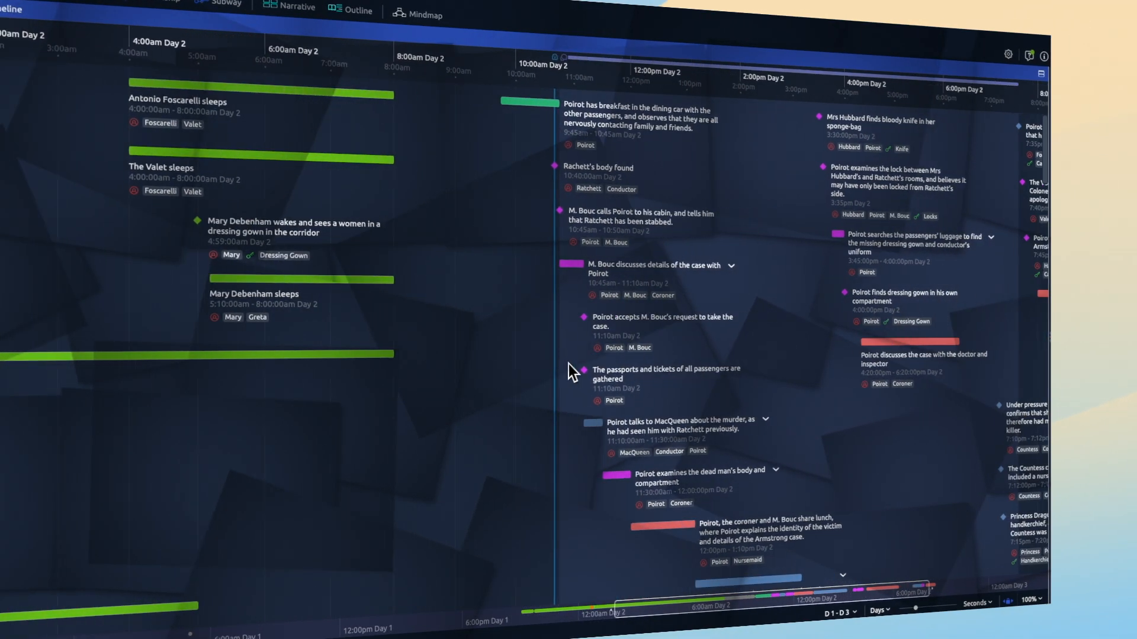
Show Aeon Timeline's Relationship grid matching each story event against the Clue columns.
left_click(249, 33)
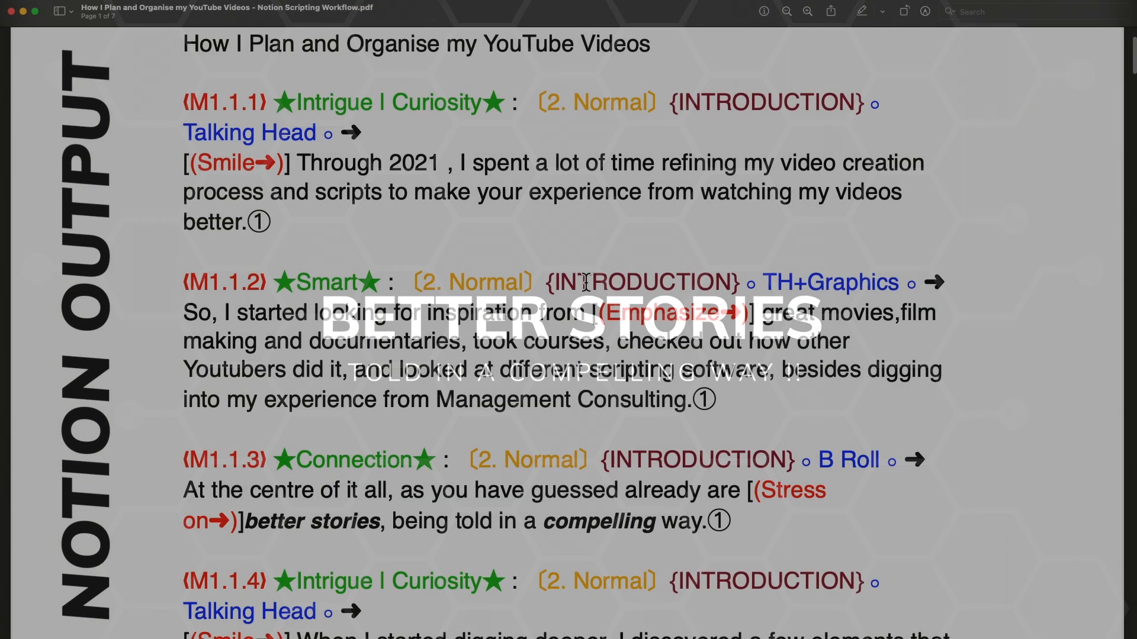
scroll("down", 3)
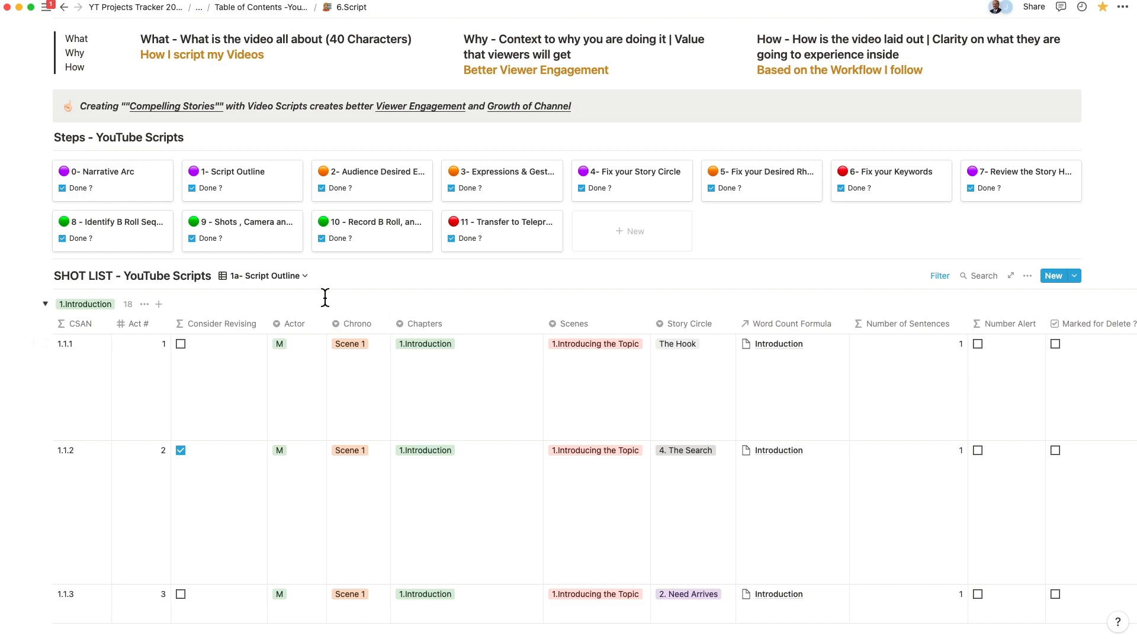
left_click(261, 276)
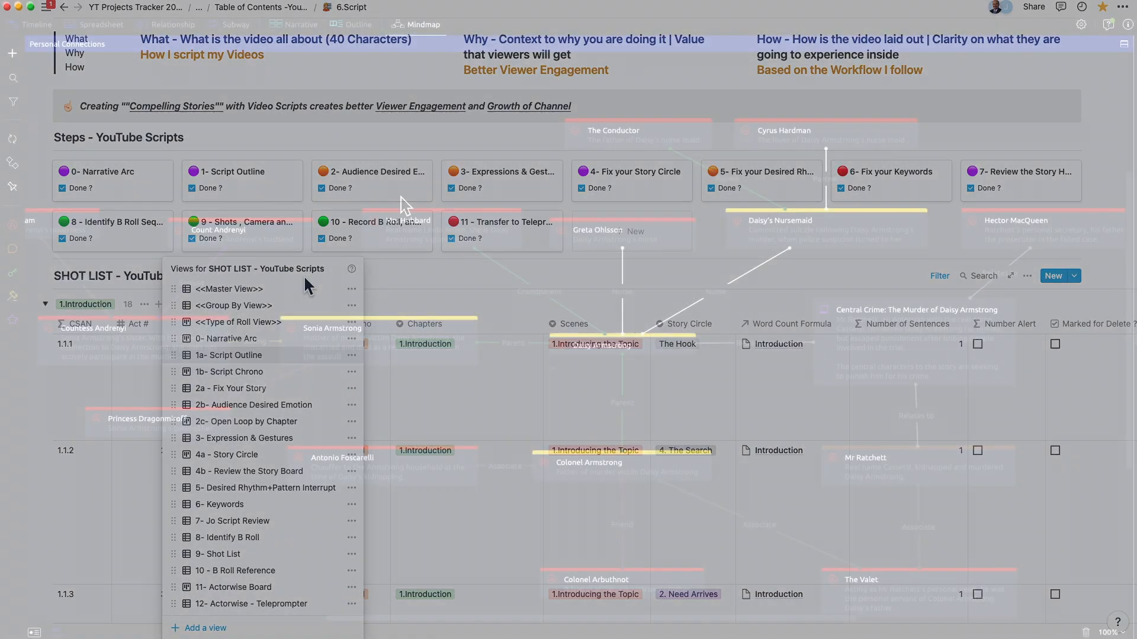
left_click(300, 23)
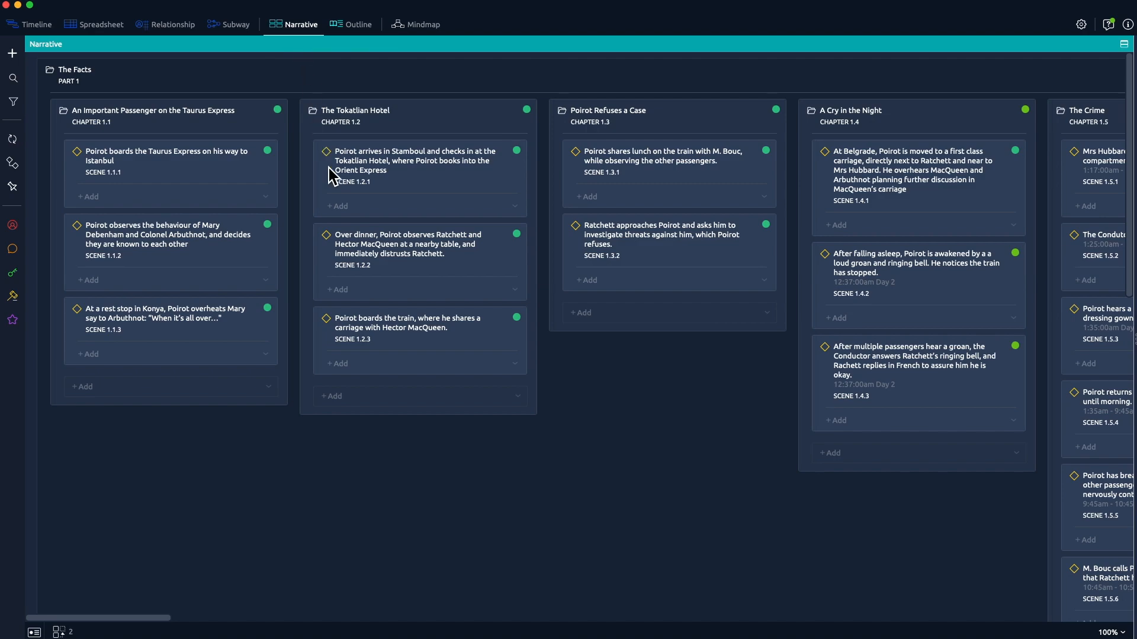
left_click(171, 24)
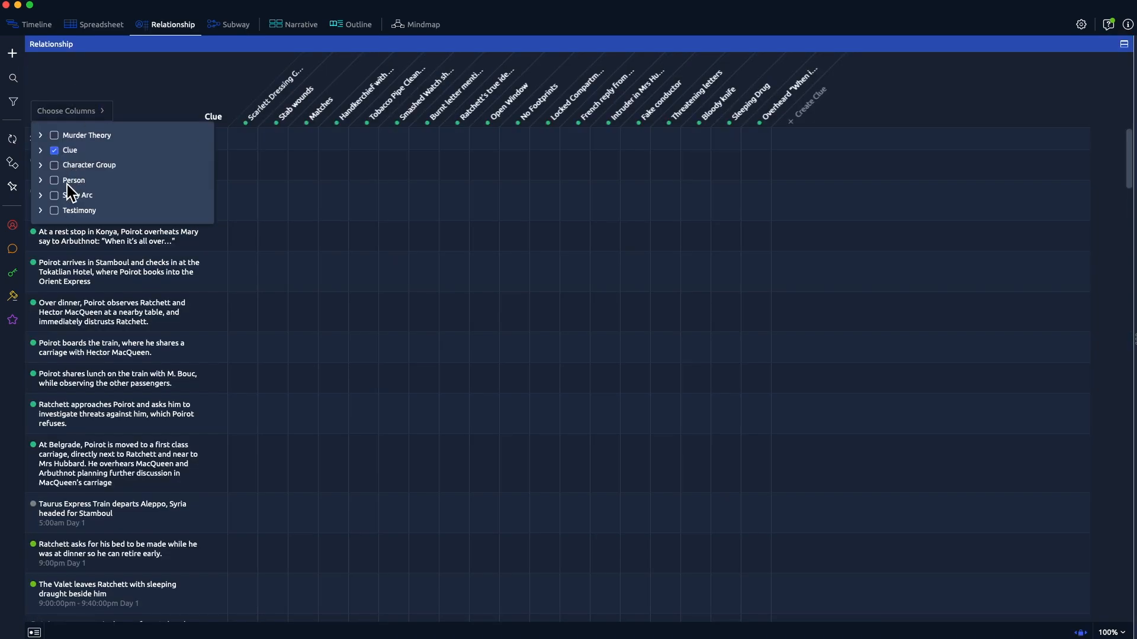
left_click(235, 24)
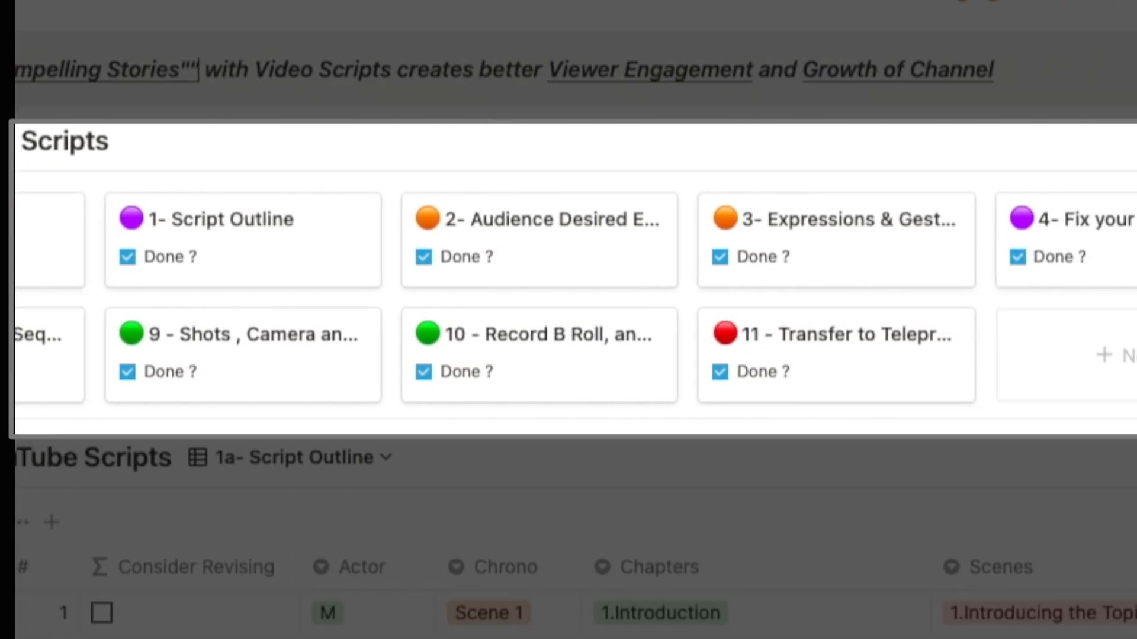
Scroll across the Steps - YouTube Scripts gallery cards.
scroll("right", 3)
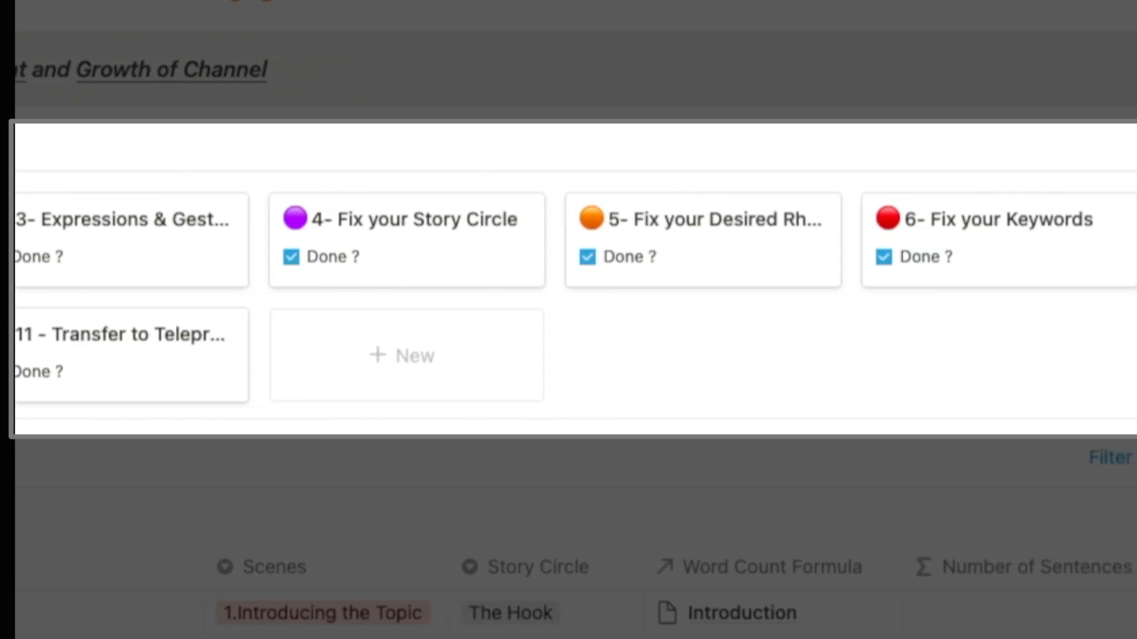
scroll("right", 3)
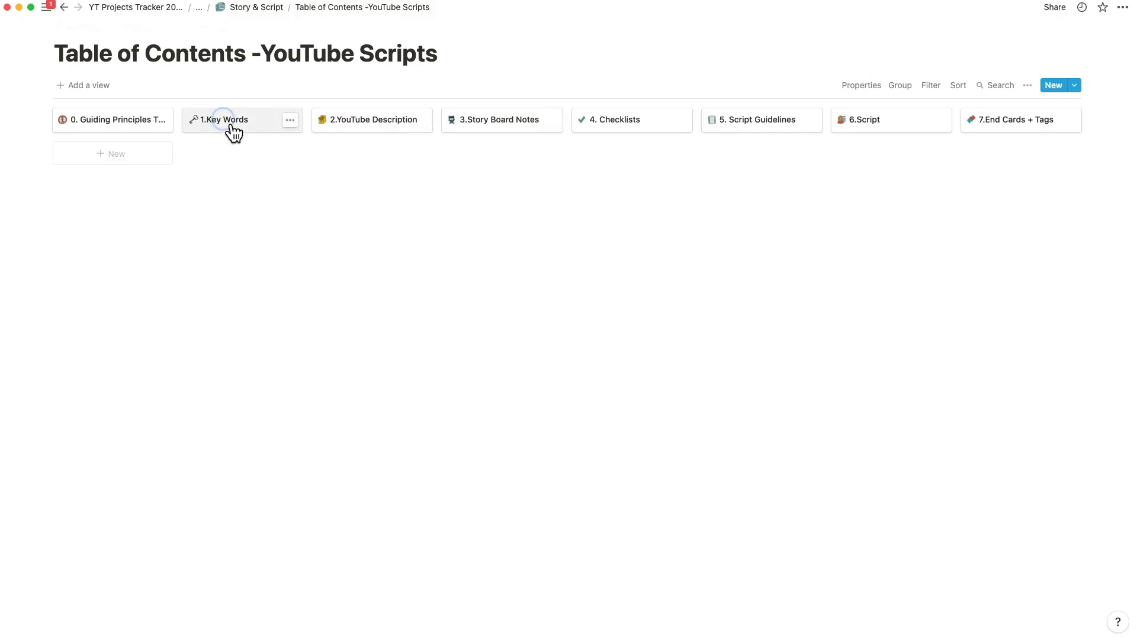
left_click(225, 119)
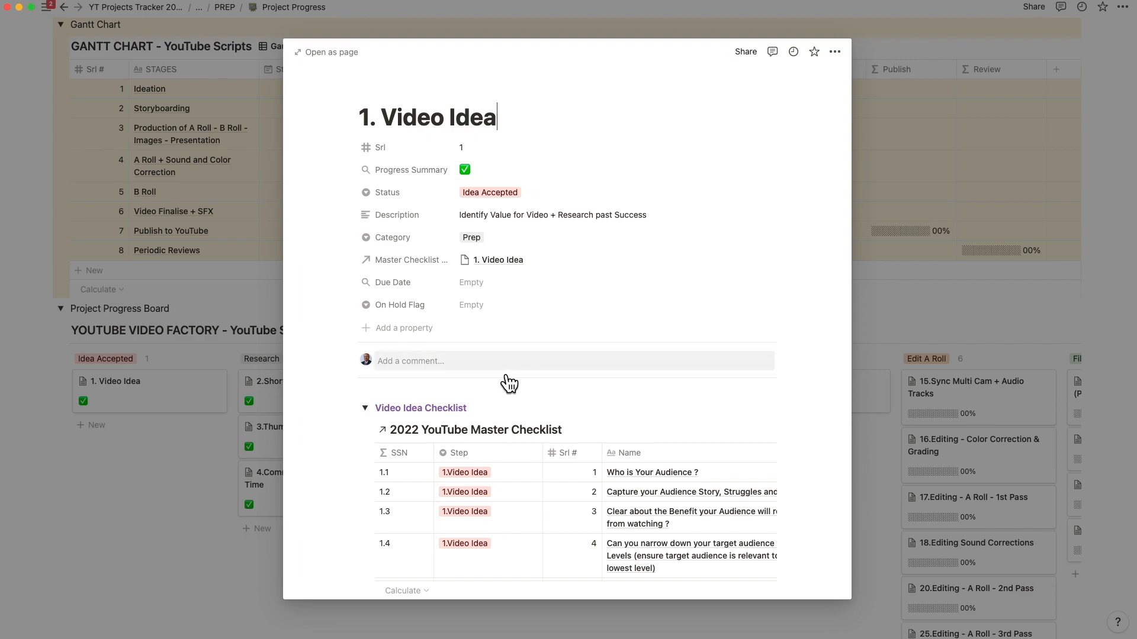
Scroll the Project Progress Board to review the Edit A Roll and Edit B Roll columns.
scroll("down", 3)
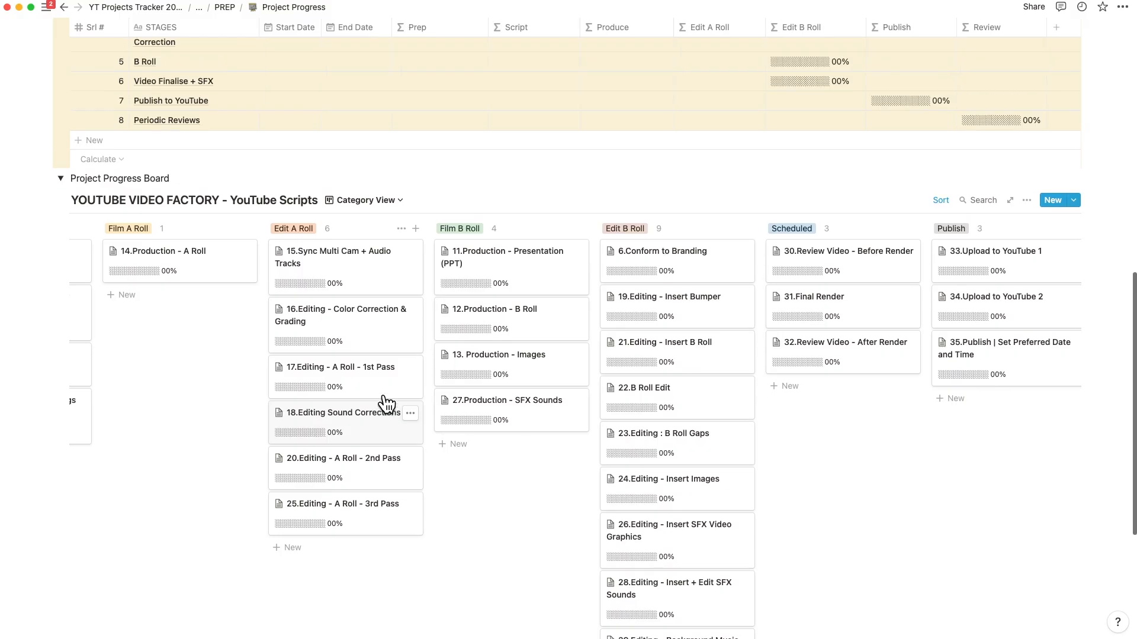
scroll("down", 3)
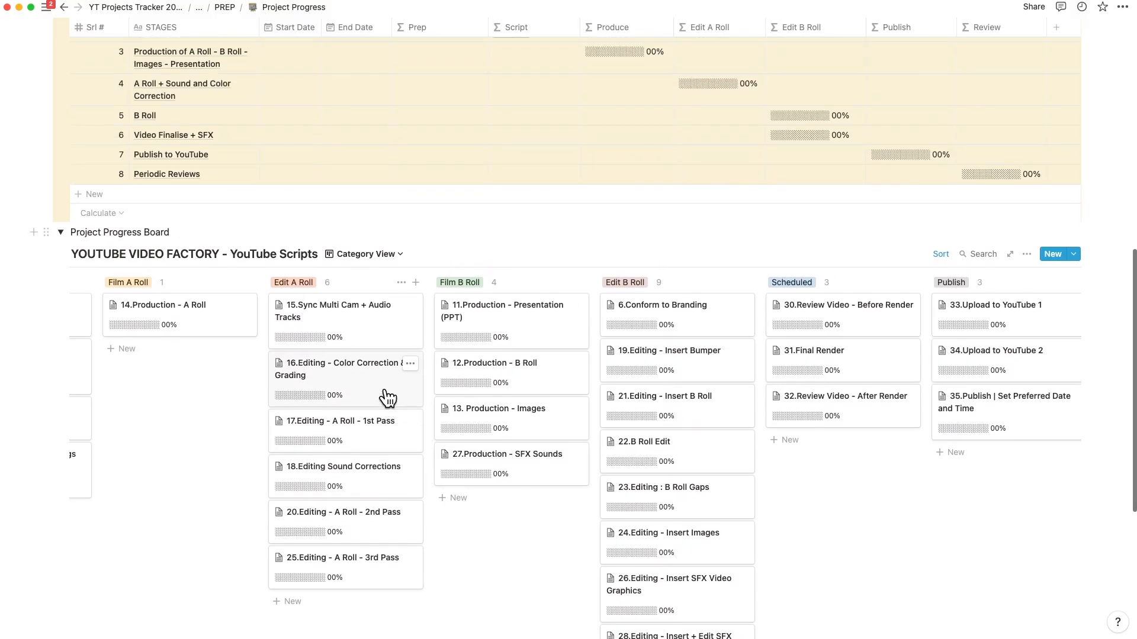
scroll("up", 3)
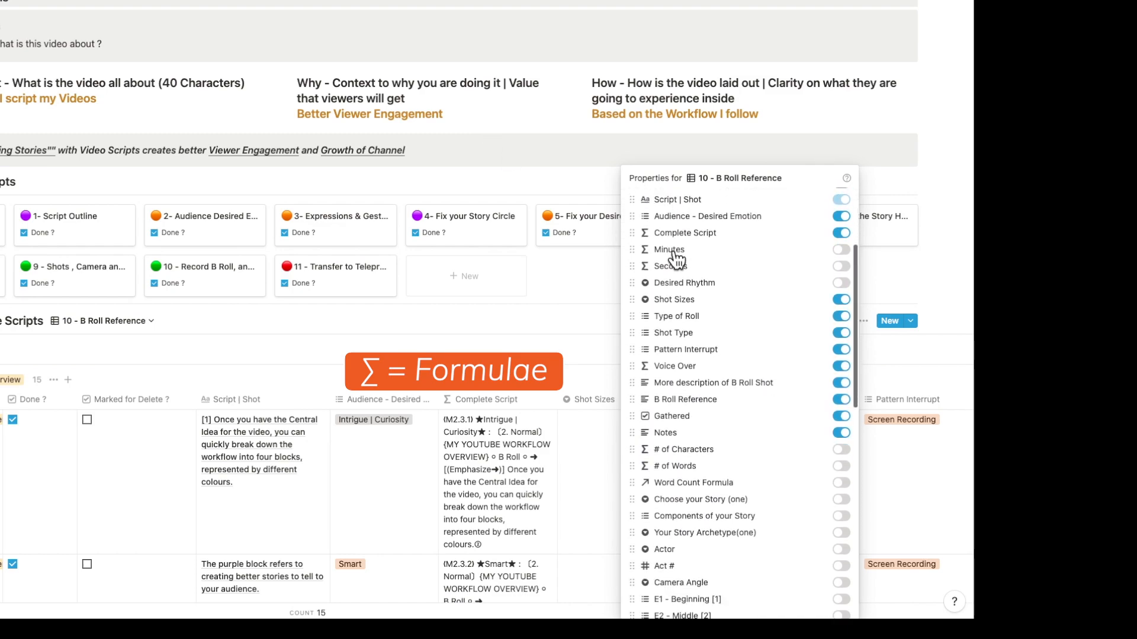
Look over the B Roll Reference properties and switch to the 1a- Script Outline view.
scroll("down", 3)
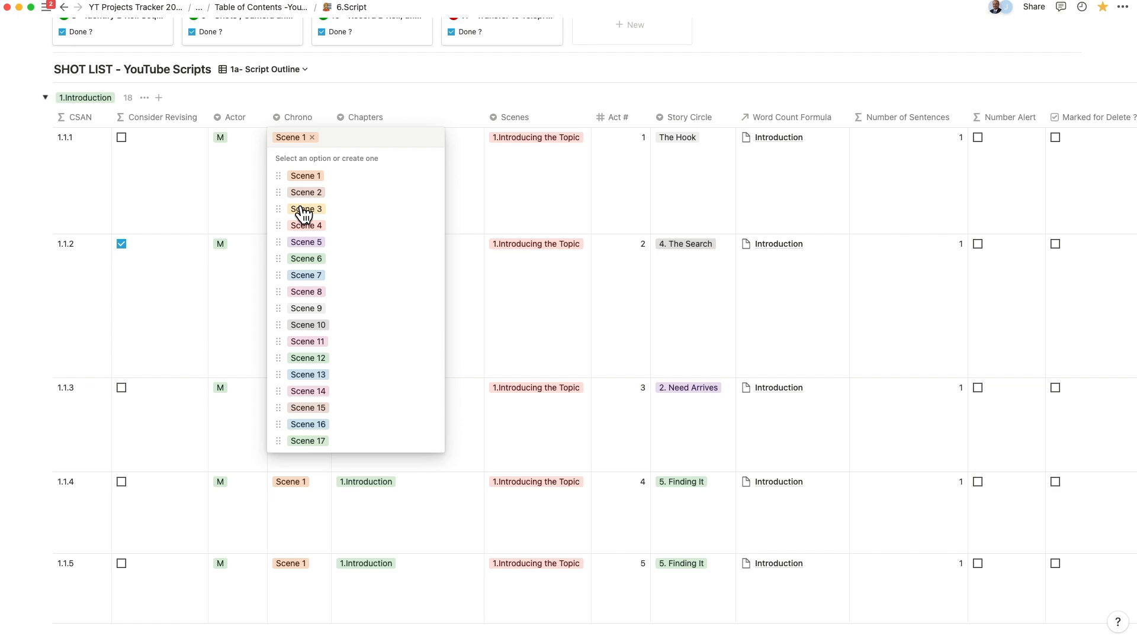
mouse_move(224, 221)
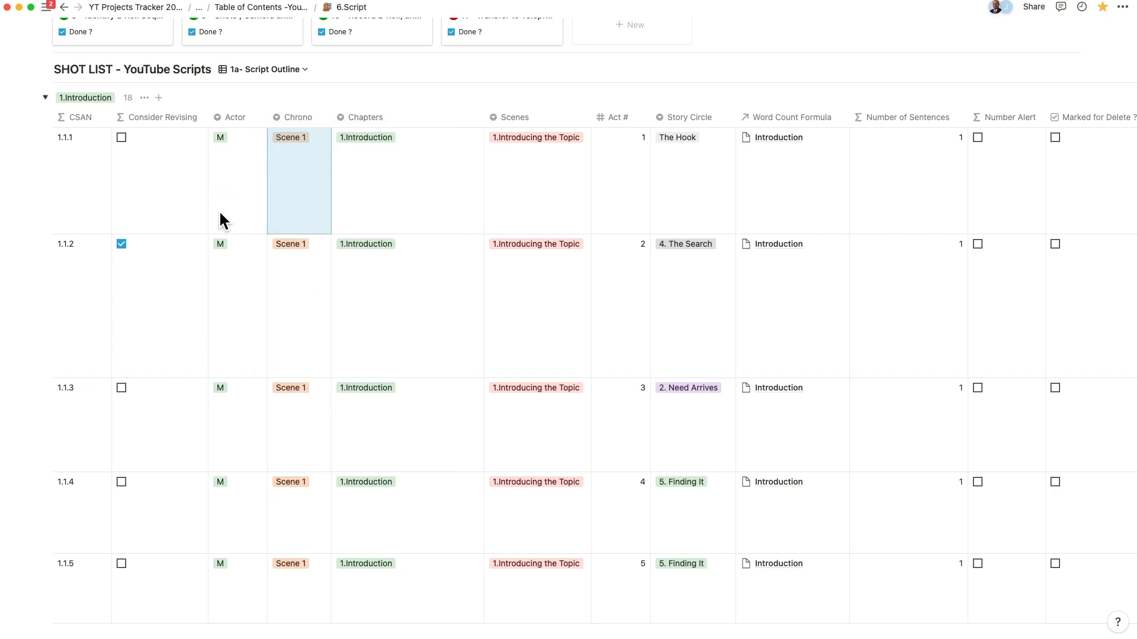
left_click(264, 69)
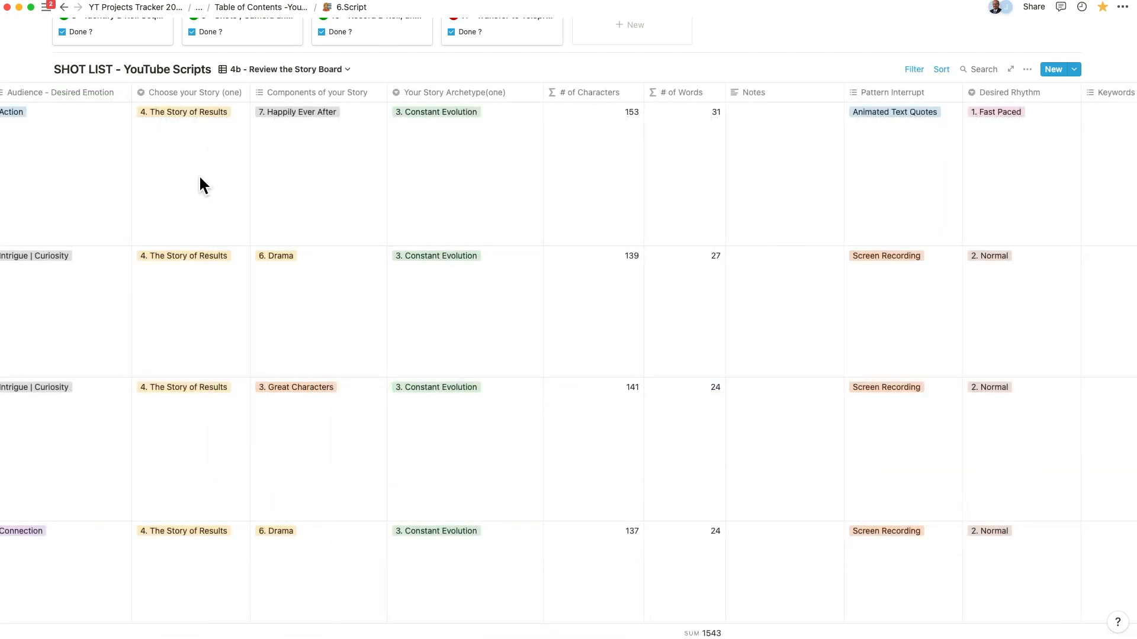
Open the SHOT LIST view dropdown to choose '2b- Audience Desired Emotion'.
left_click(183, 112)
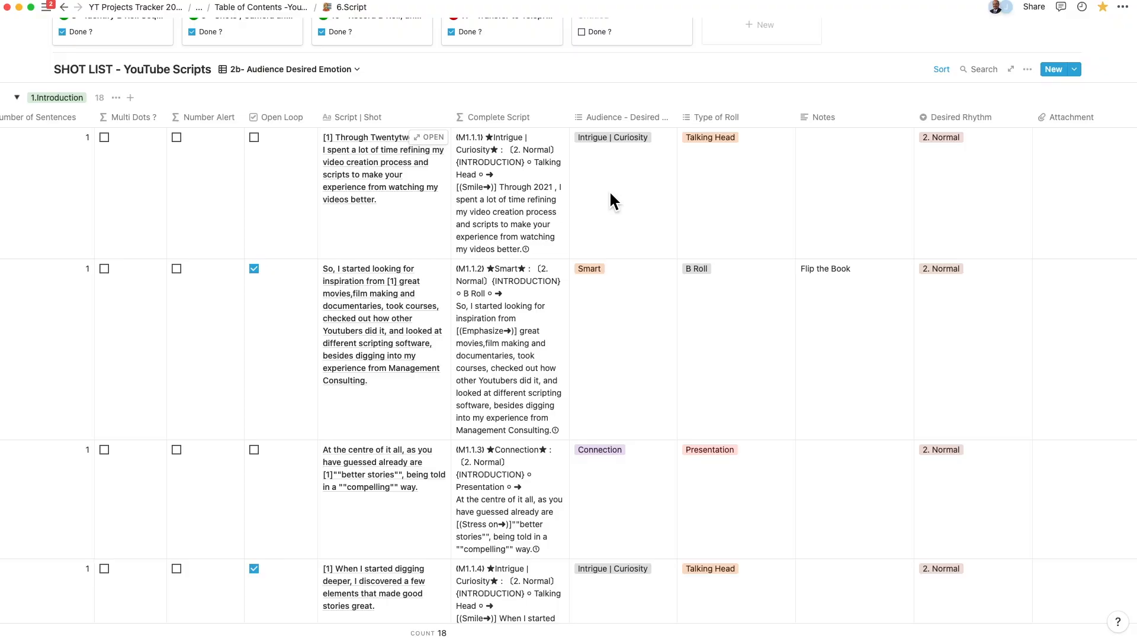
View '3- Expression & Gestures', then return to the Story & Script page.
left_click(611, 136)
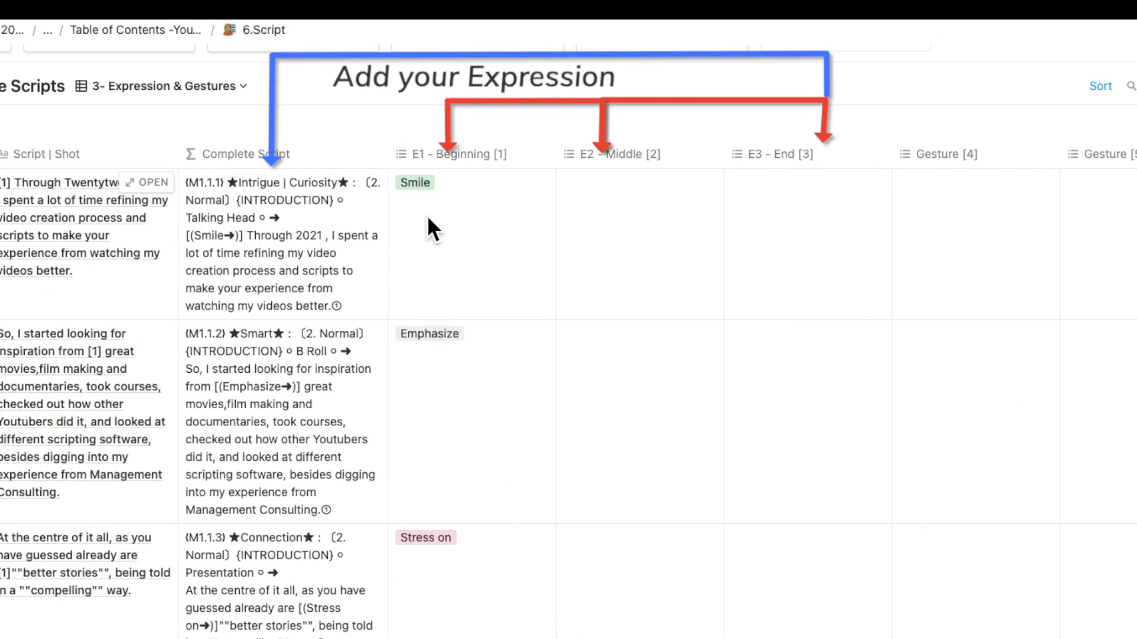
left_click(414, 182)
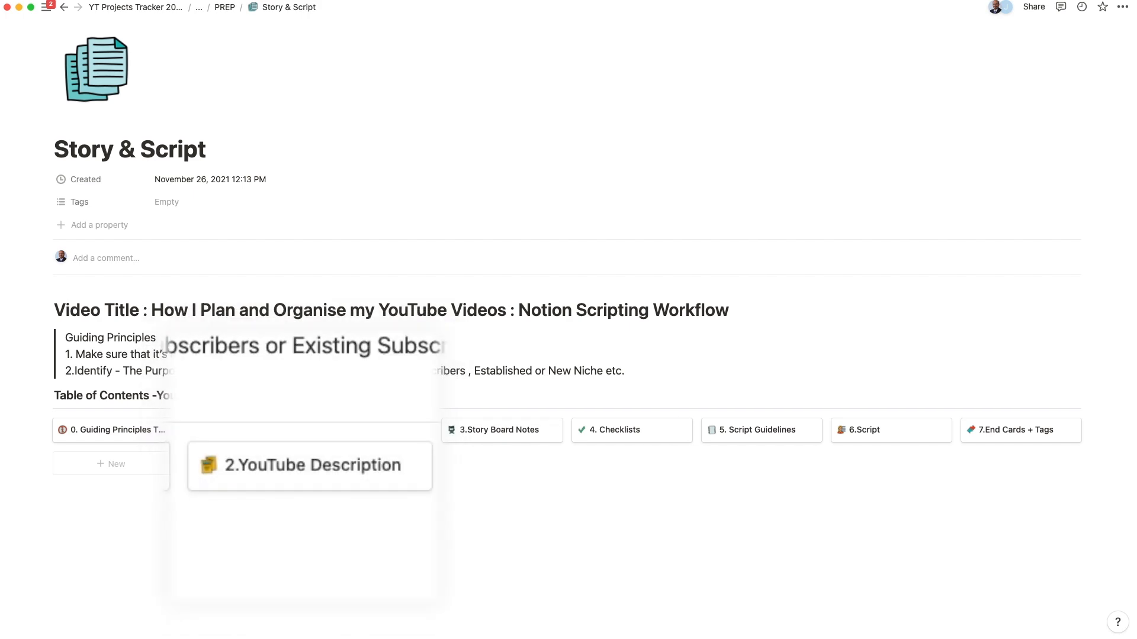
Open '6.Script', show its shot list in '10 - B Roll Reference', and scroll the columns.
left_click(891, 430)
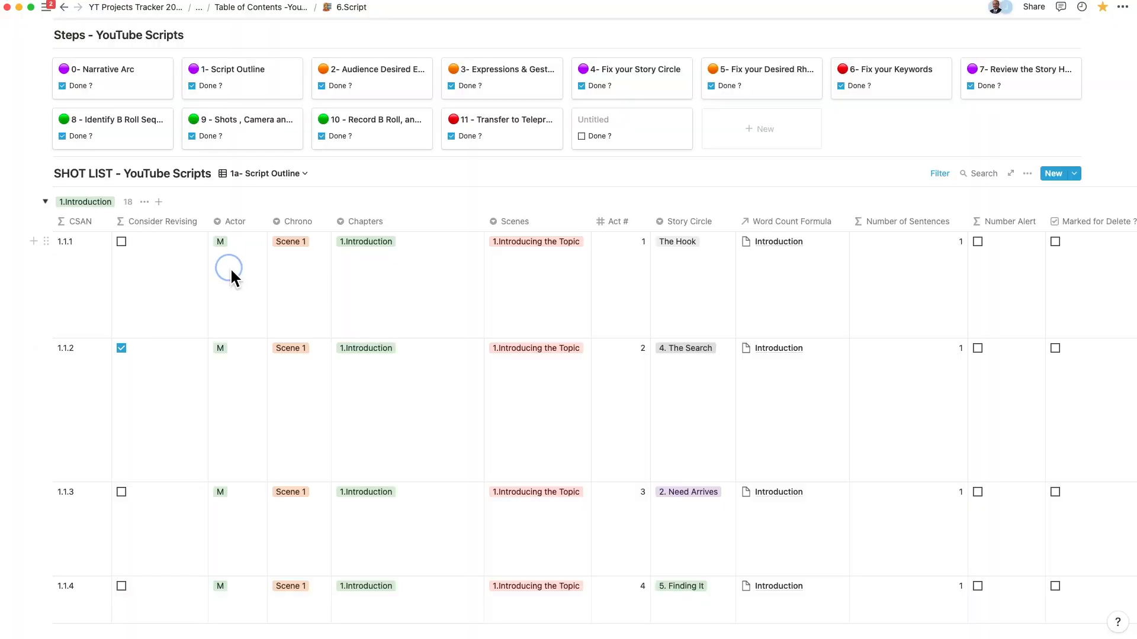
left_click(228, 269)
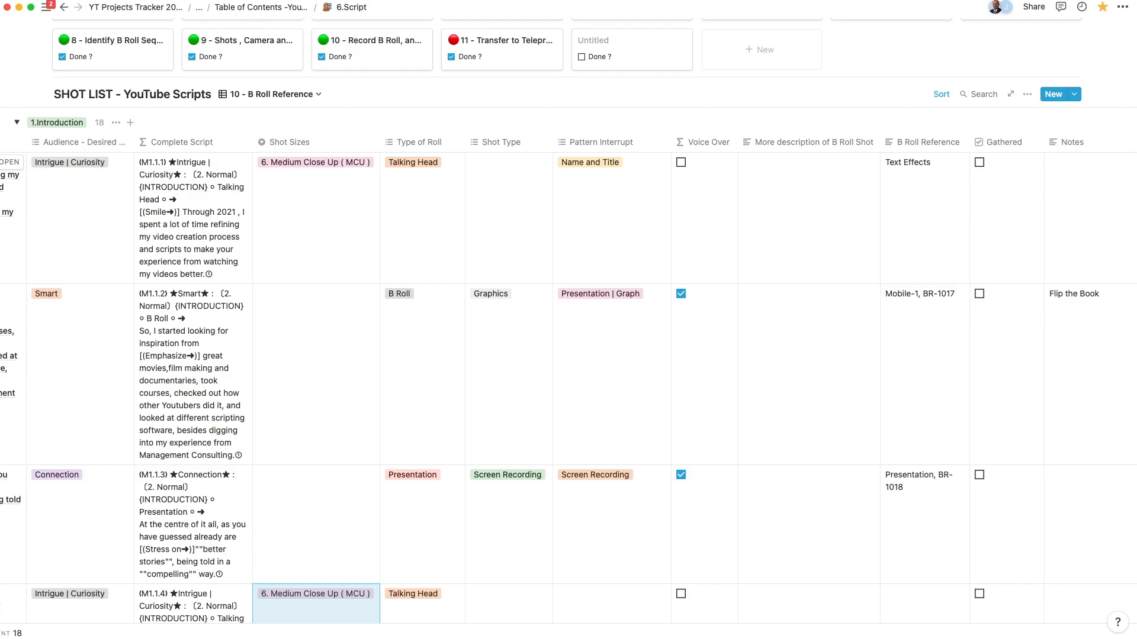
scroll("left", 3)
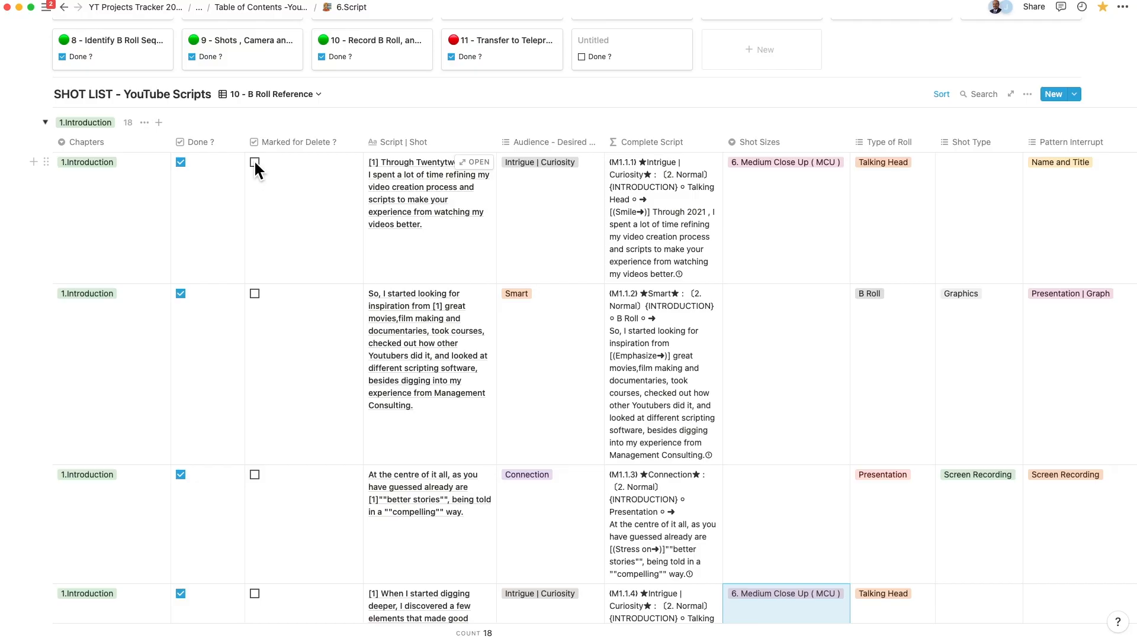
scroll("right", 3)
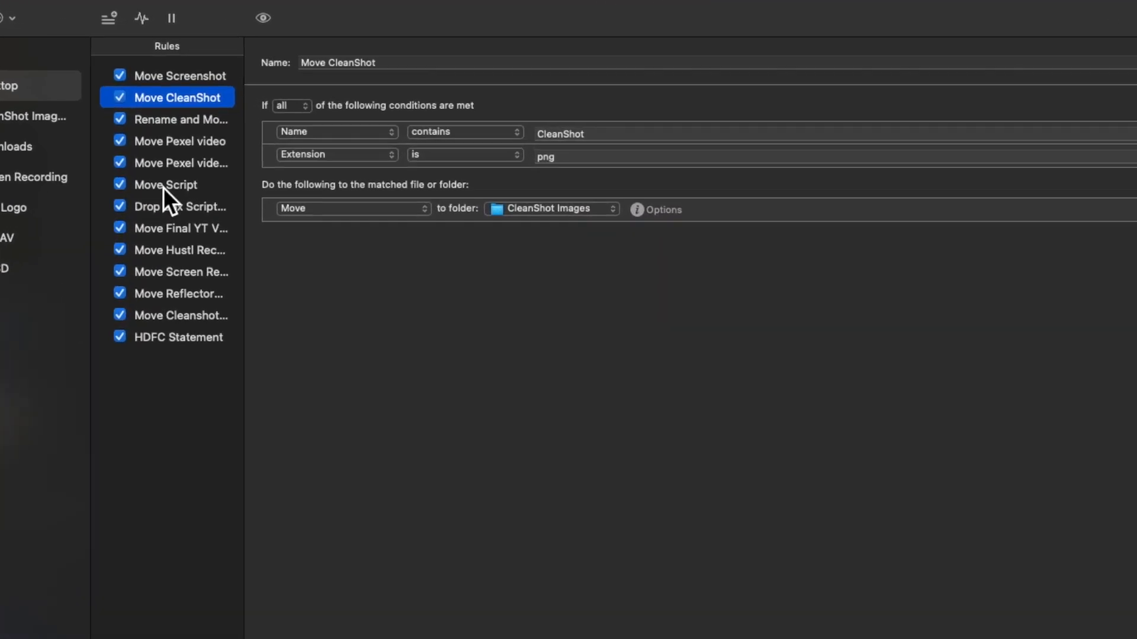
Select the 'Rename and Move to YT' rule in Hazel's Rules list.
left_click(181, 119)
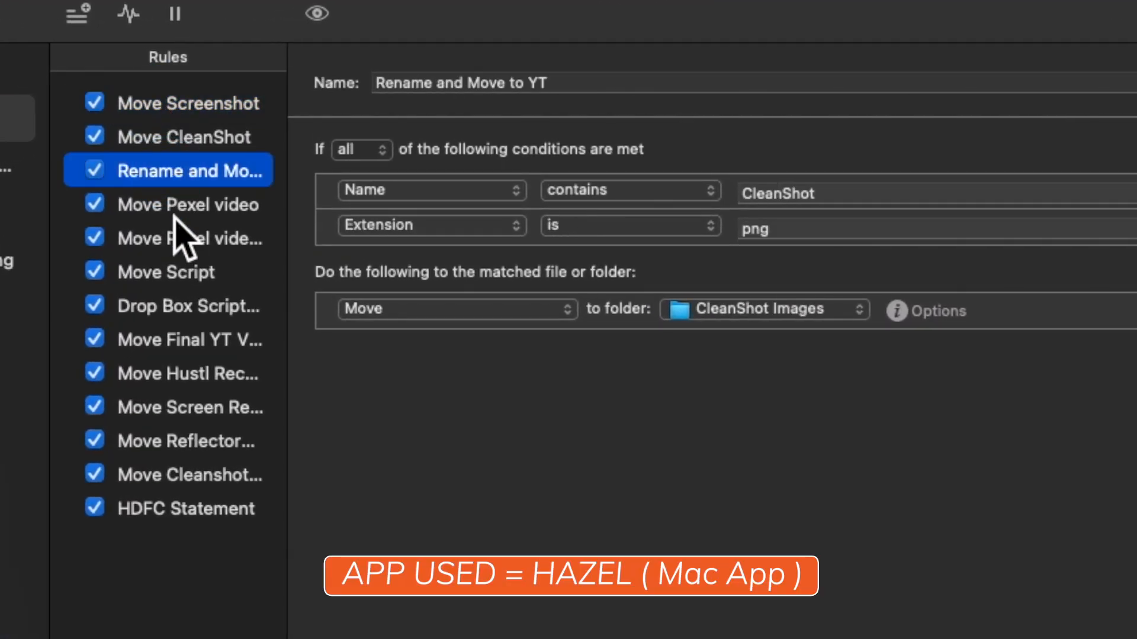
mouse_move(190, 196)
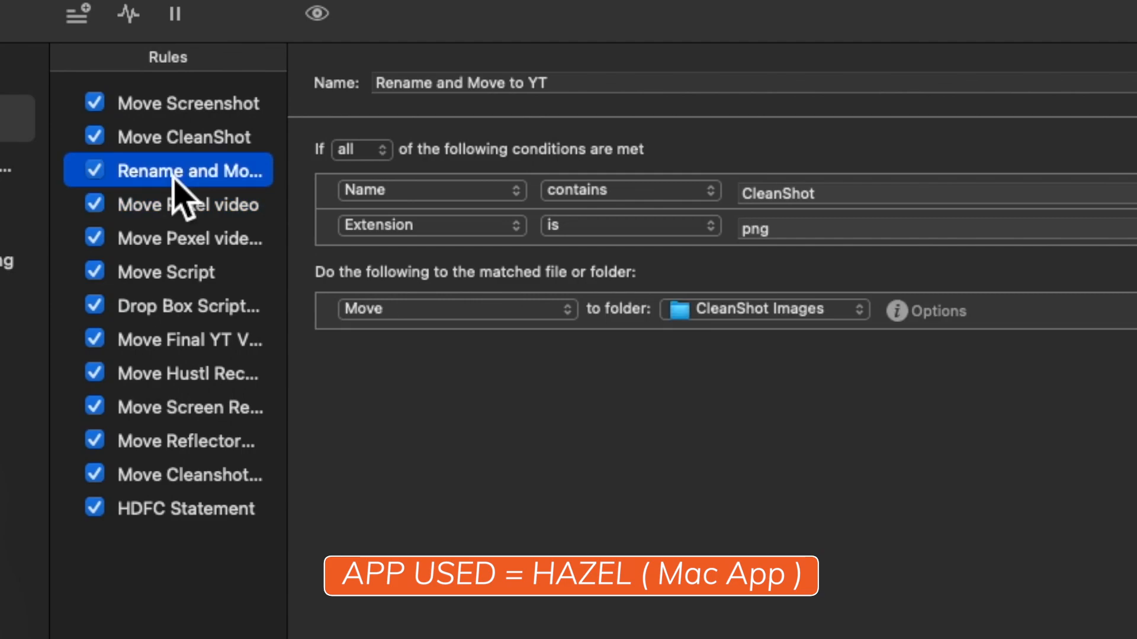
mouse_move(181, 239)
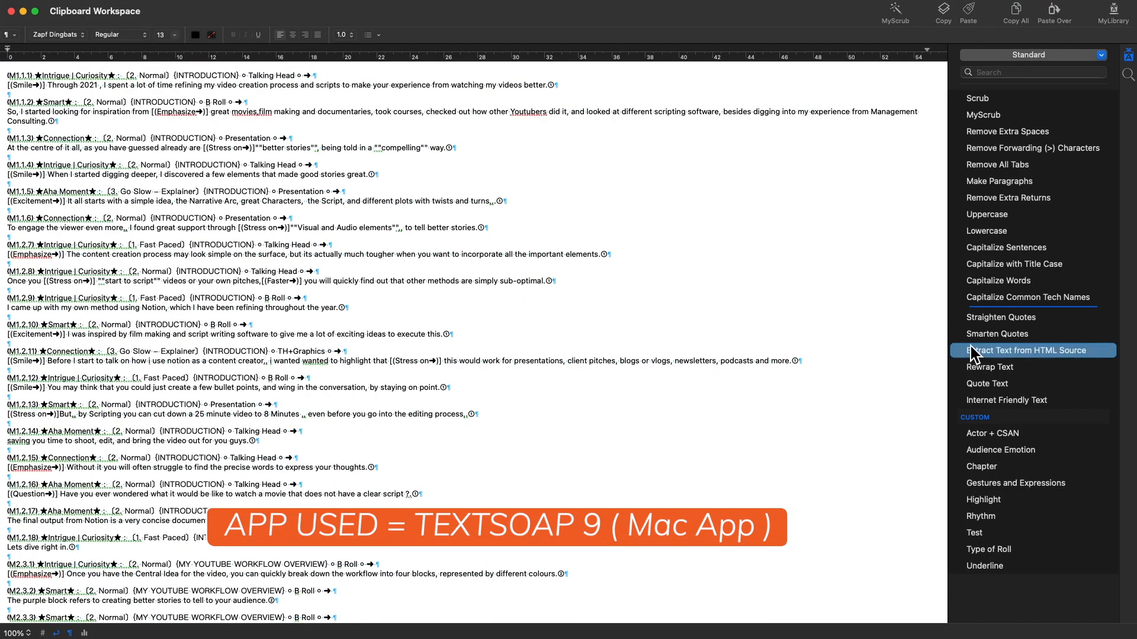
Switch to the Script Magic cleaner set and apply its Chapter and Rhythm cleaners.
left_click(1101, 54)
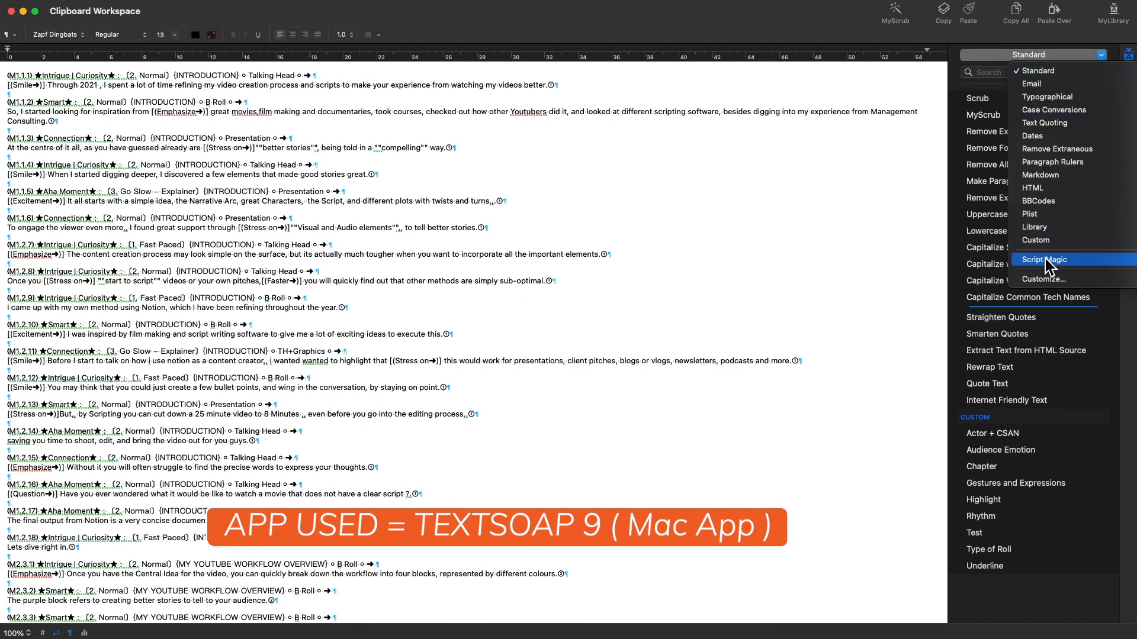
left_click(1042, 259)
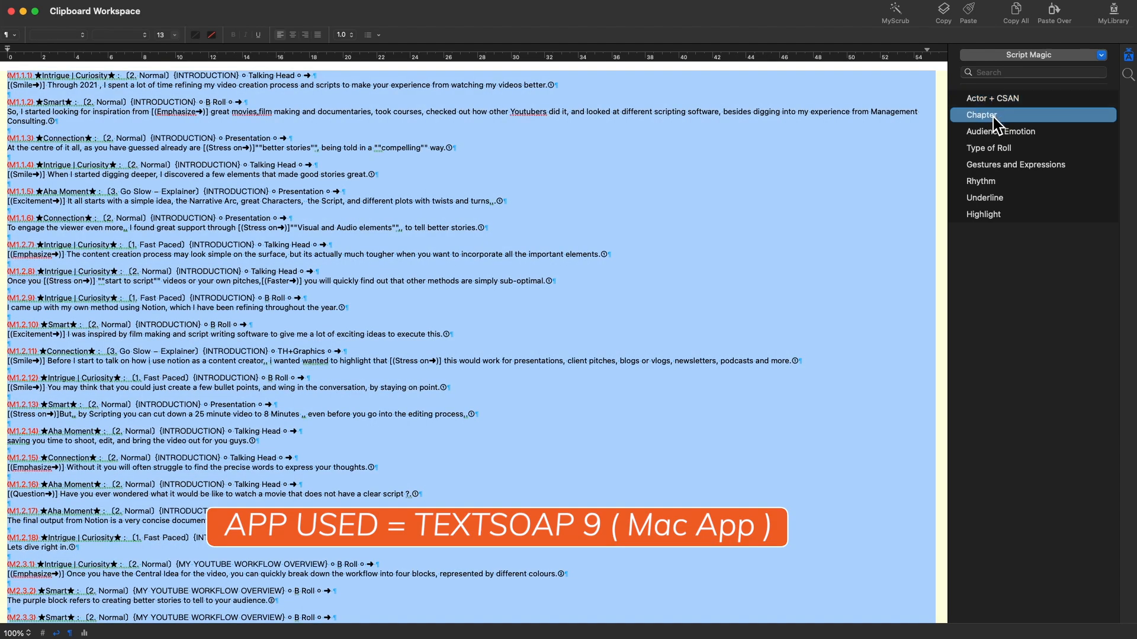
left_click(983, 181)
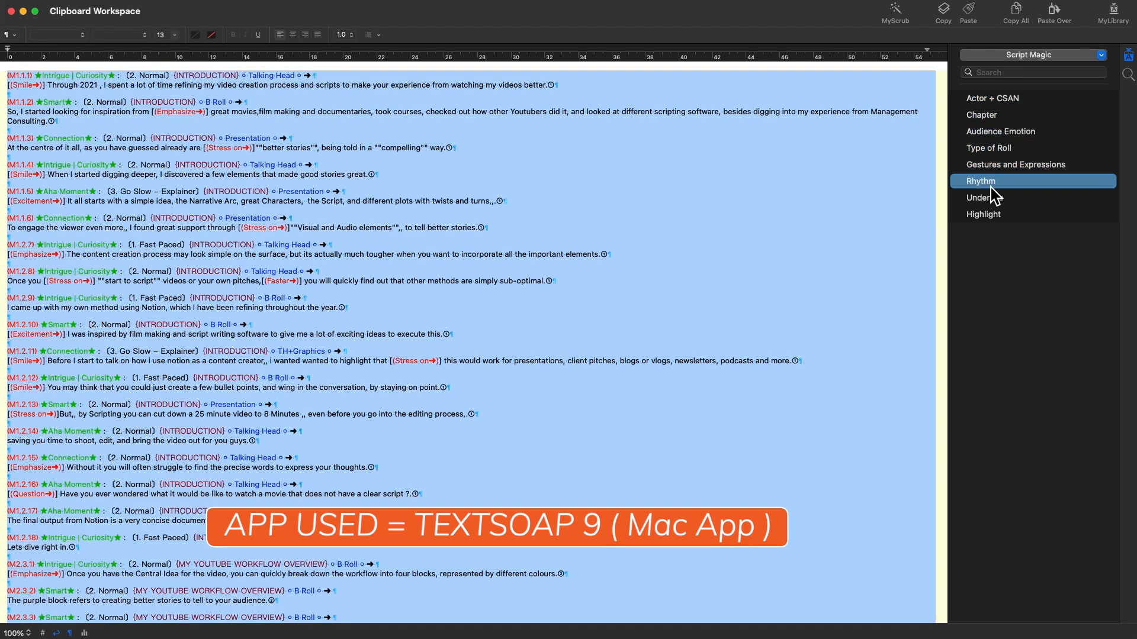
left_click(984, 214)
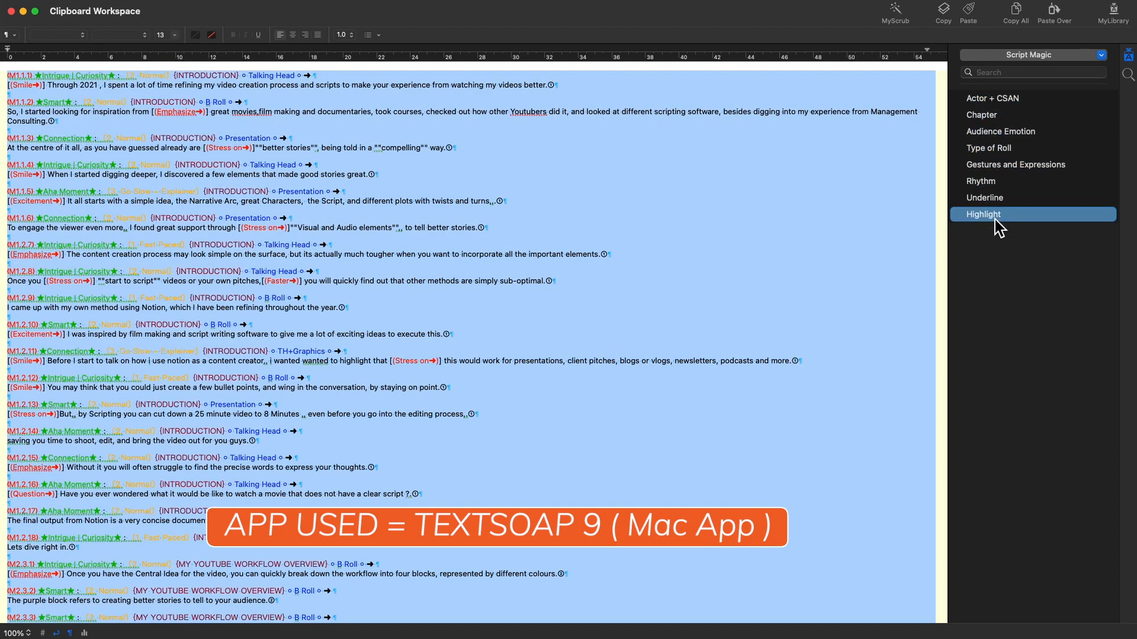